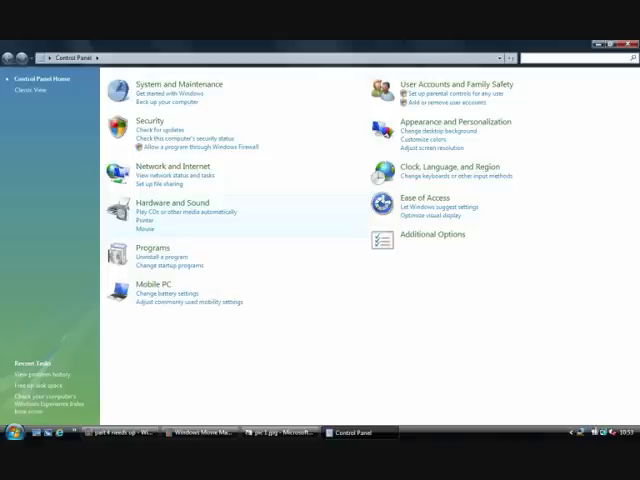
Step: Go to the Hardware and Sound category of Control Panel
{"action": "left_click", "coordinate": [168, 202]}
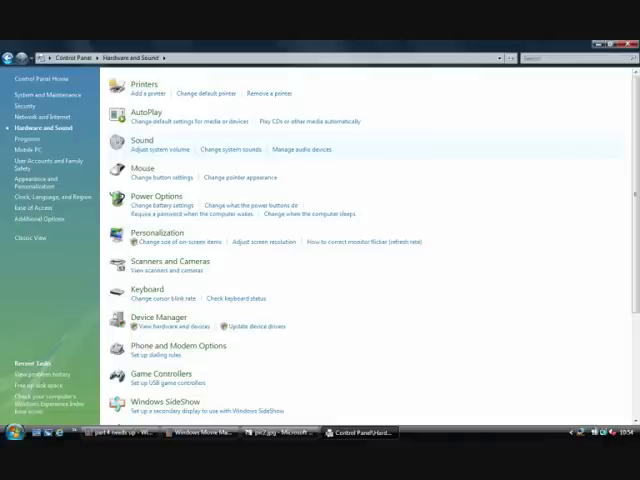
Step: Show the headset Microphone's Properties from the Sound Recording devices list
{"action": "right_click", "coordinate": [76, 150]}
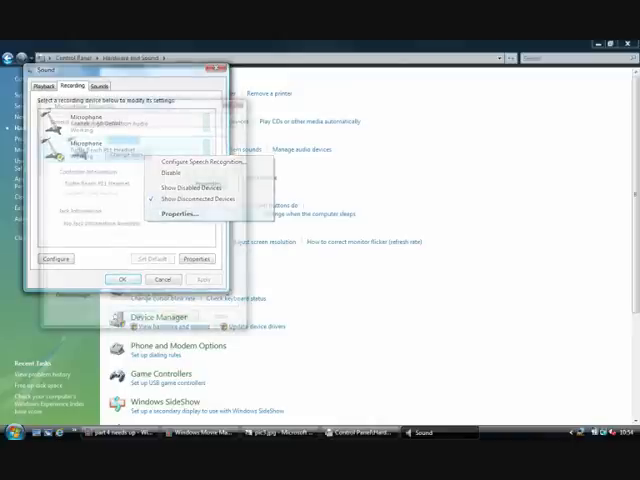
{"action": "left_click", "coordinate": [180, 212]}
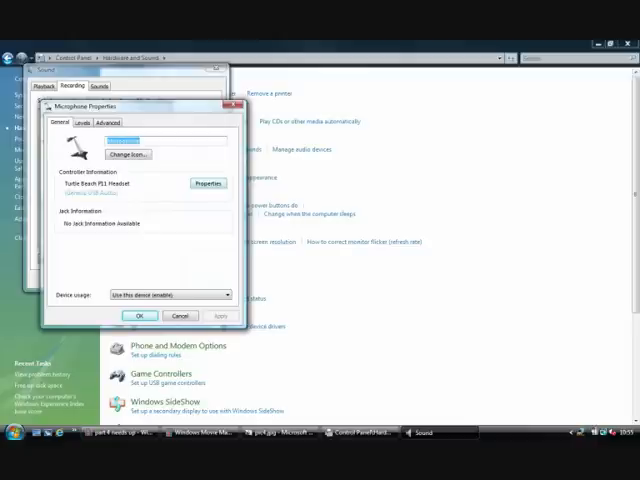